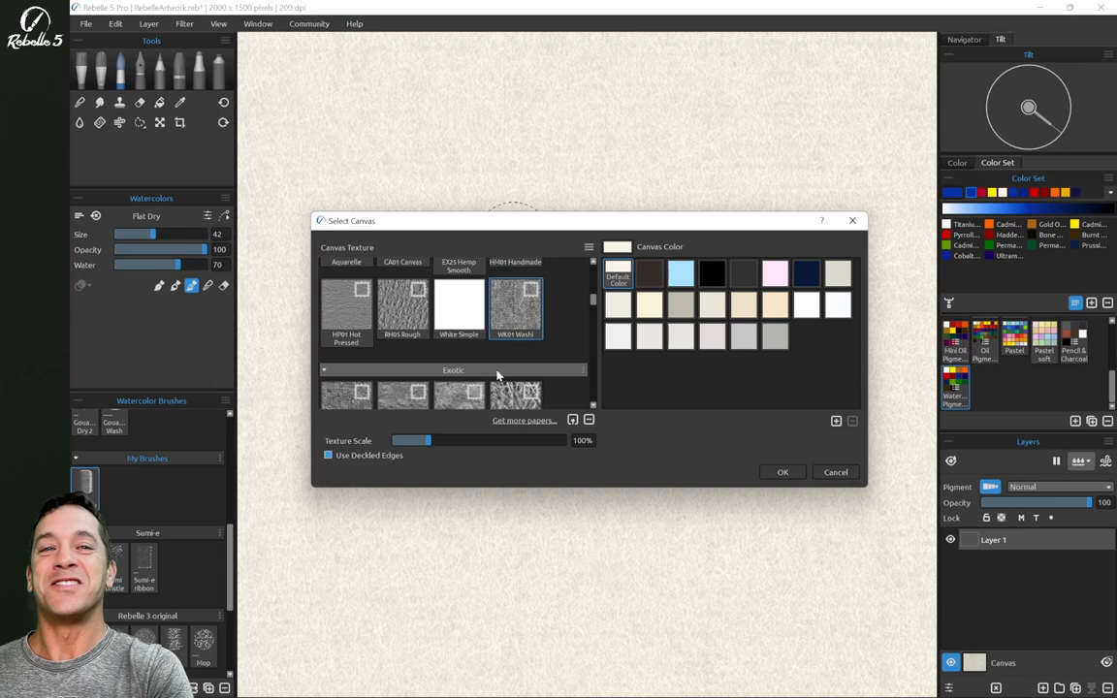
Choose a textured paper, then paint red and blue into the yellow wash so the three colours bleed together.
click(783, 473)
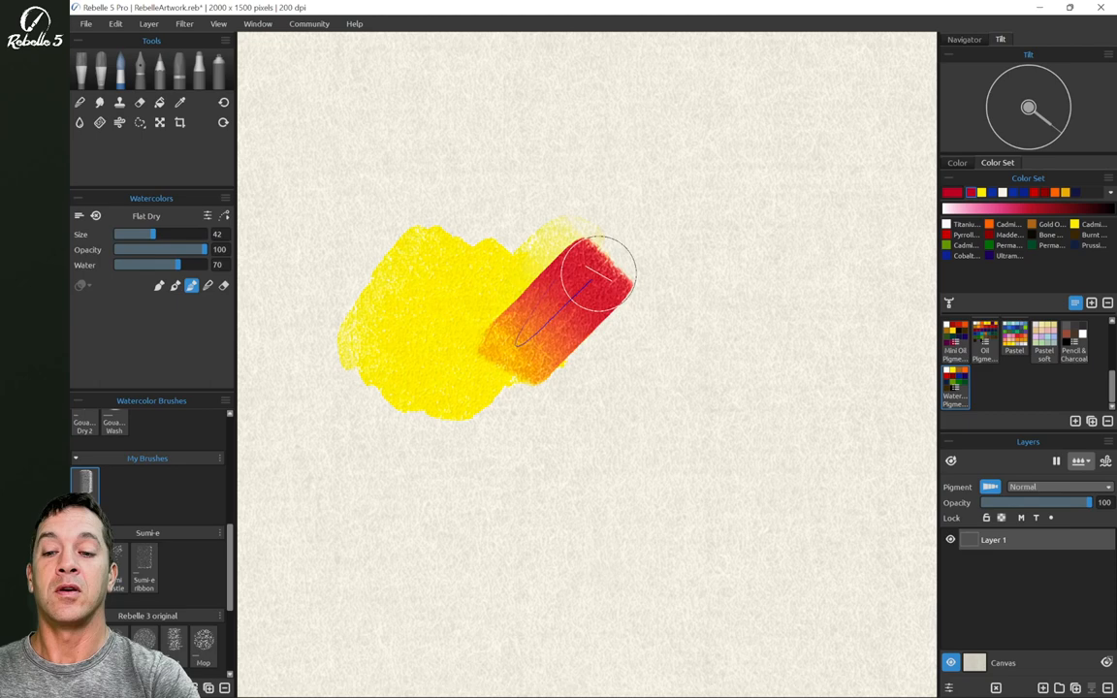
drag(621, 291, 824, 369)
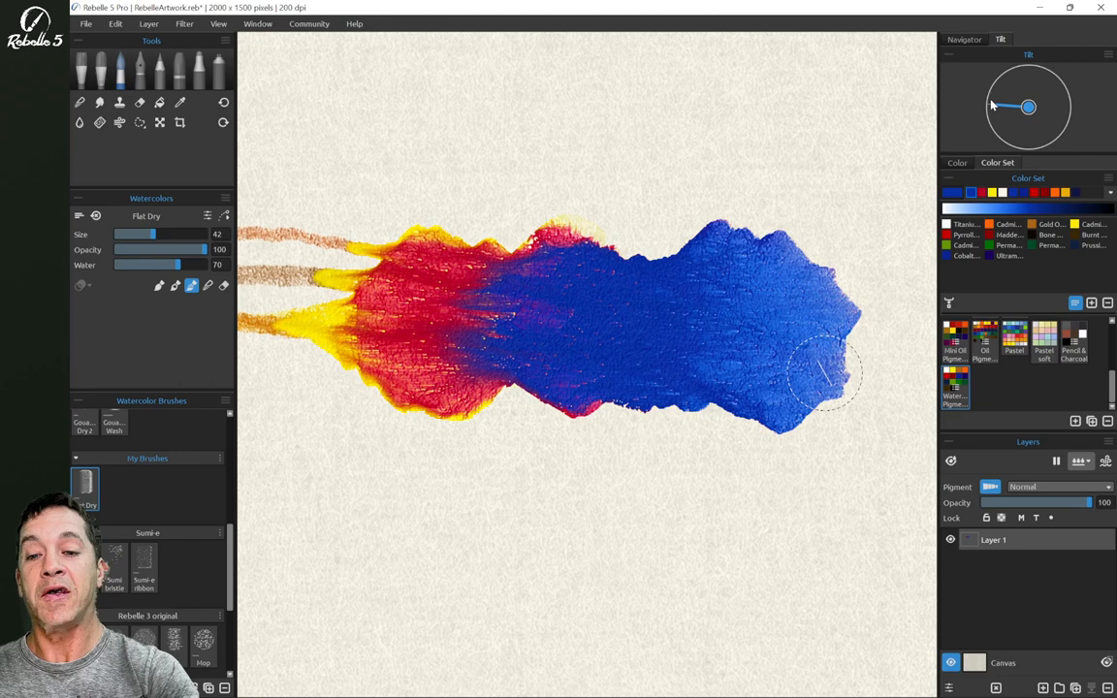
drag(824, 372, 407, 326)
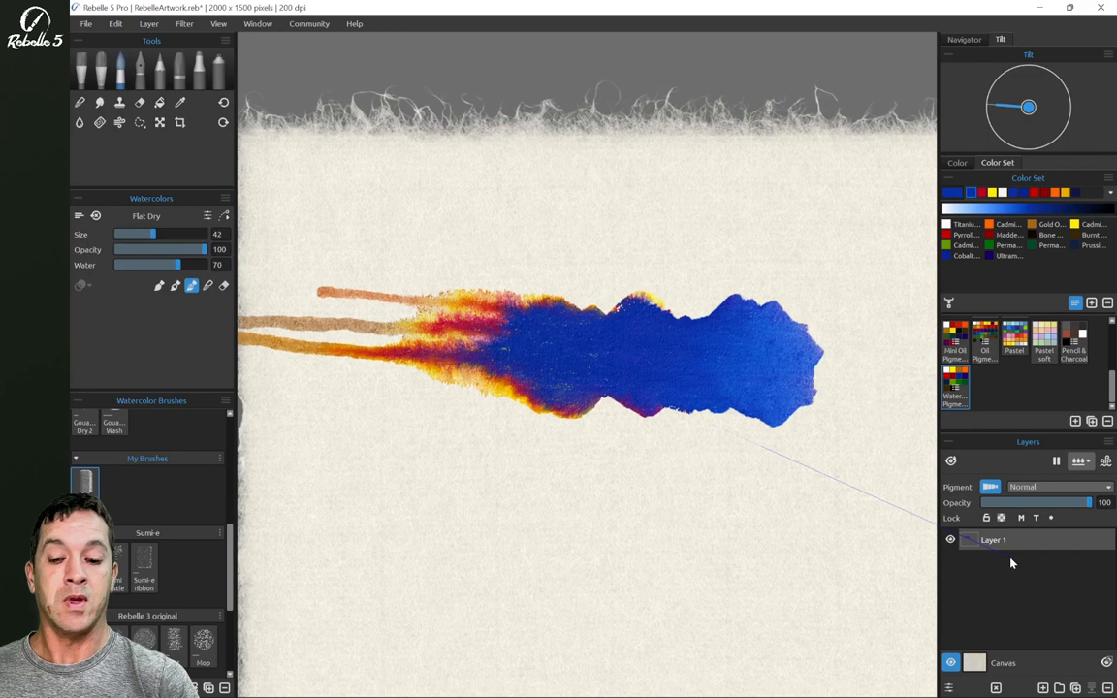
Create Layer 2 above the blended stroke from the Layers panel.
click(159, 122)
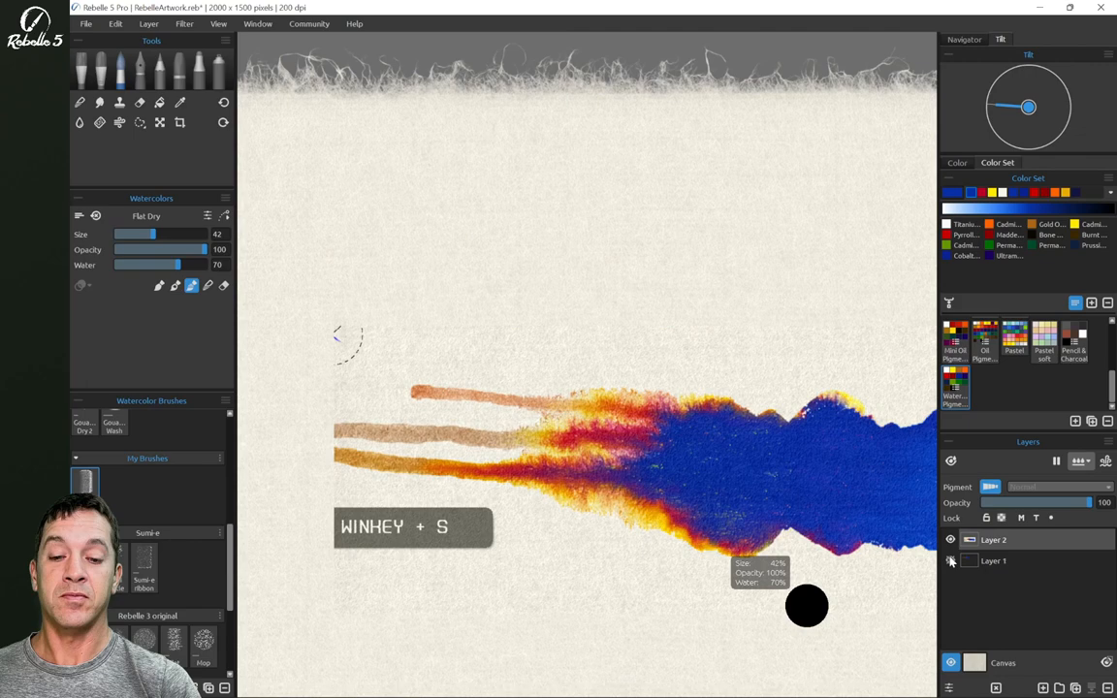
click(159, 122)
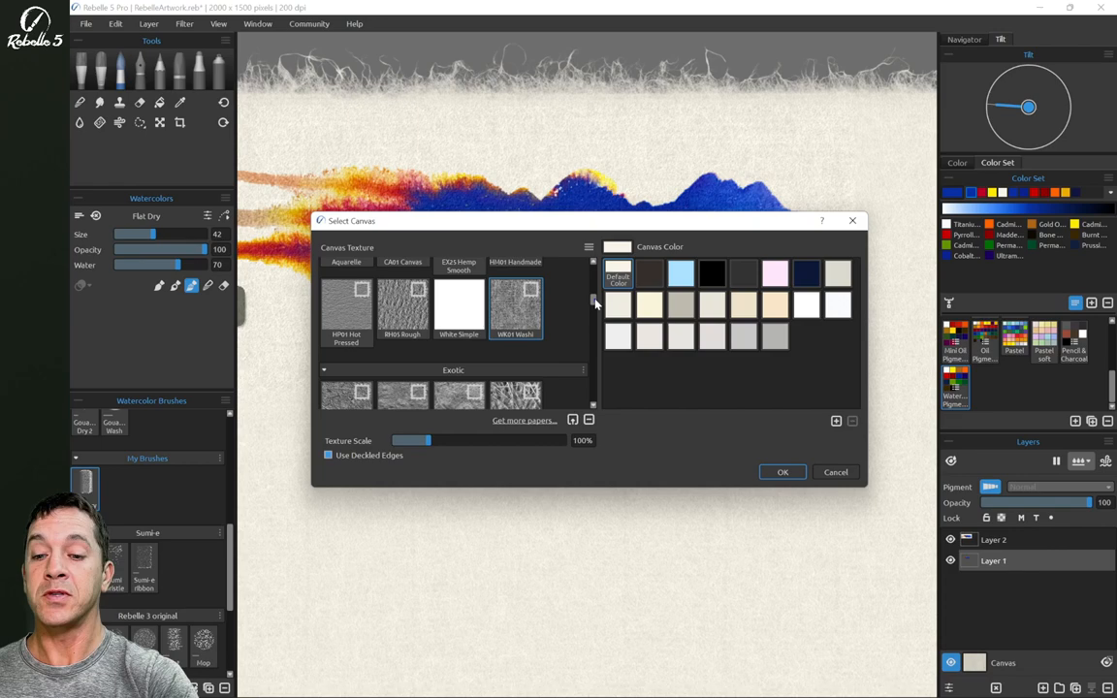
Switch the canvas to a whiter, fibrous paper and lay a test stroke on it.
click(783, 473)
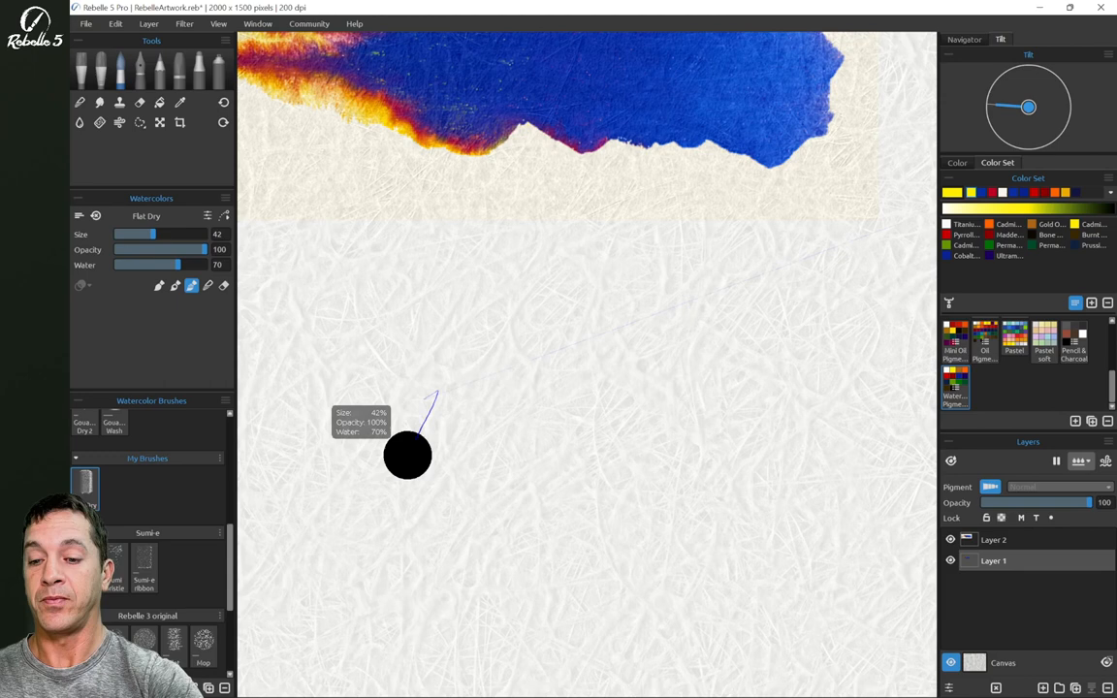
drag(408, 456, 663, 500)
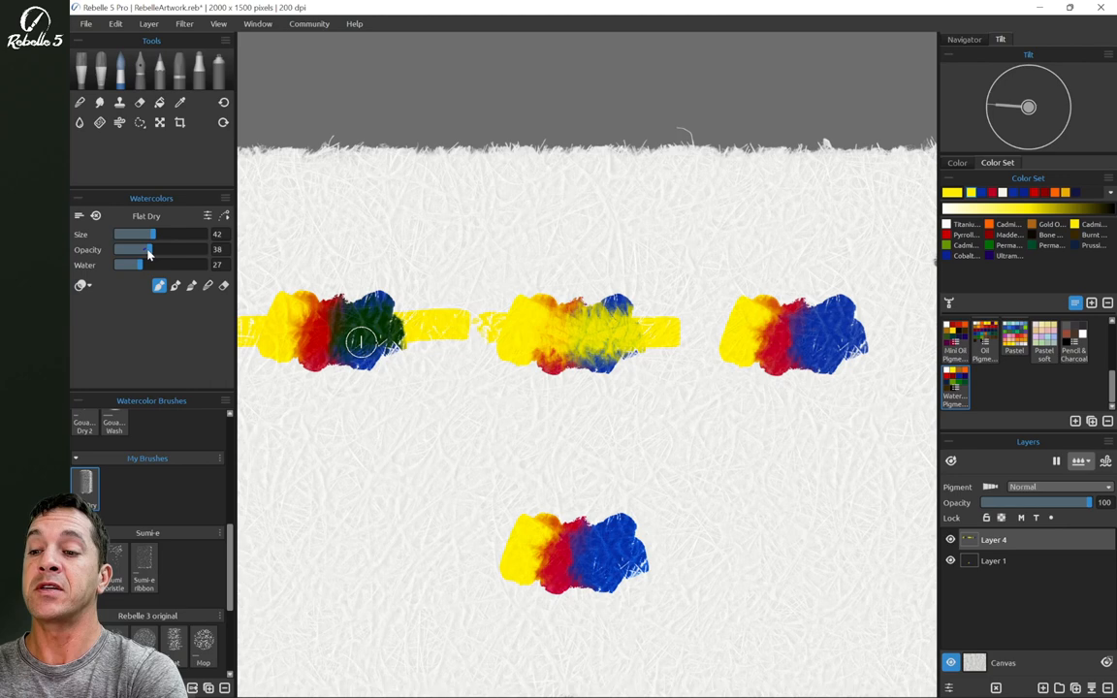
Brush a new wash over the first yellow-red-blue sample on the fibrous paper.
drag(135, 248, 184, 248)
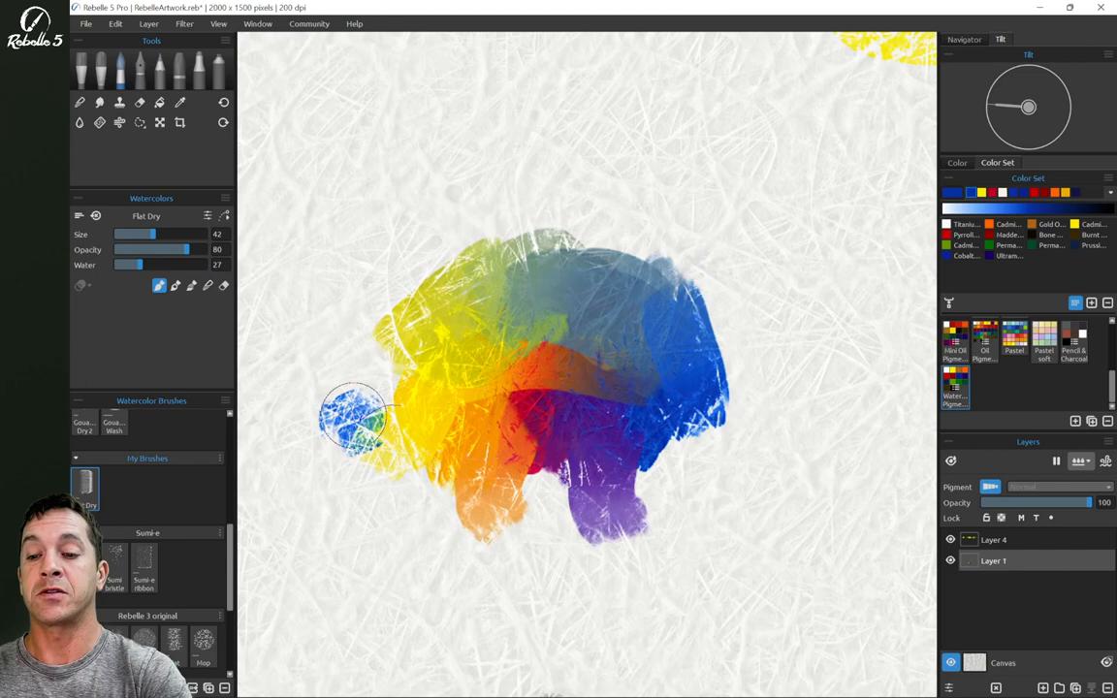
Brush a blue band across the yellow and red bands to form the colour-mixing cross.
drag(353, 417, 566, 466)
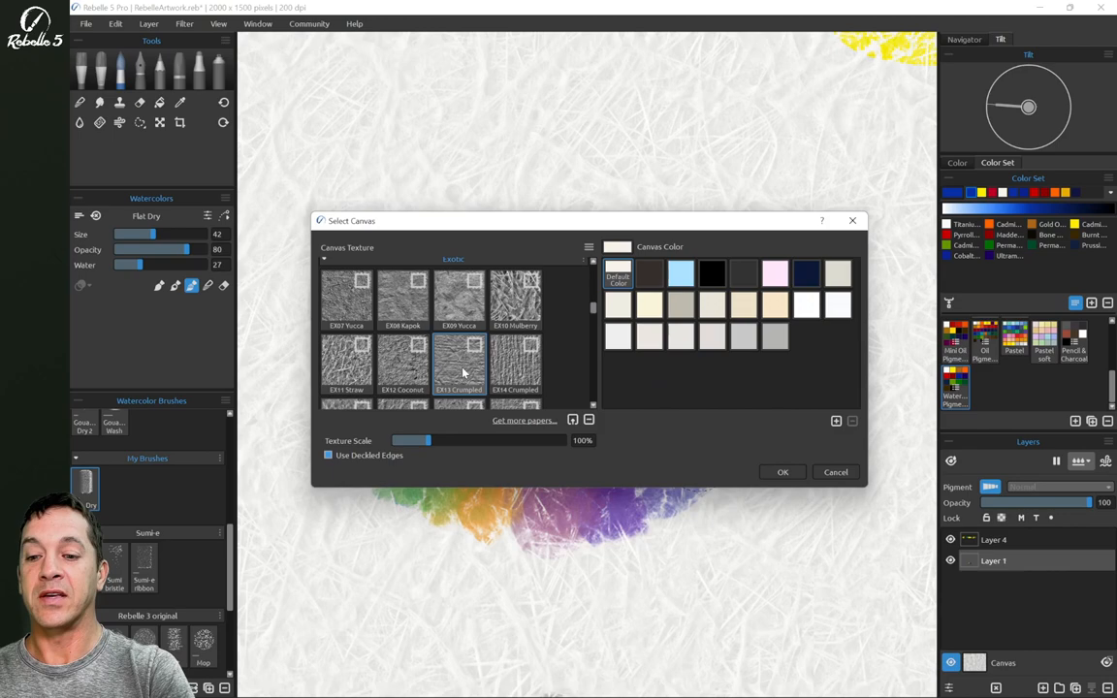
Pick a crumpled cream paper from the Laid textures and bring up the watercolor behavior settings.
click(783, 473)
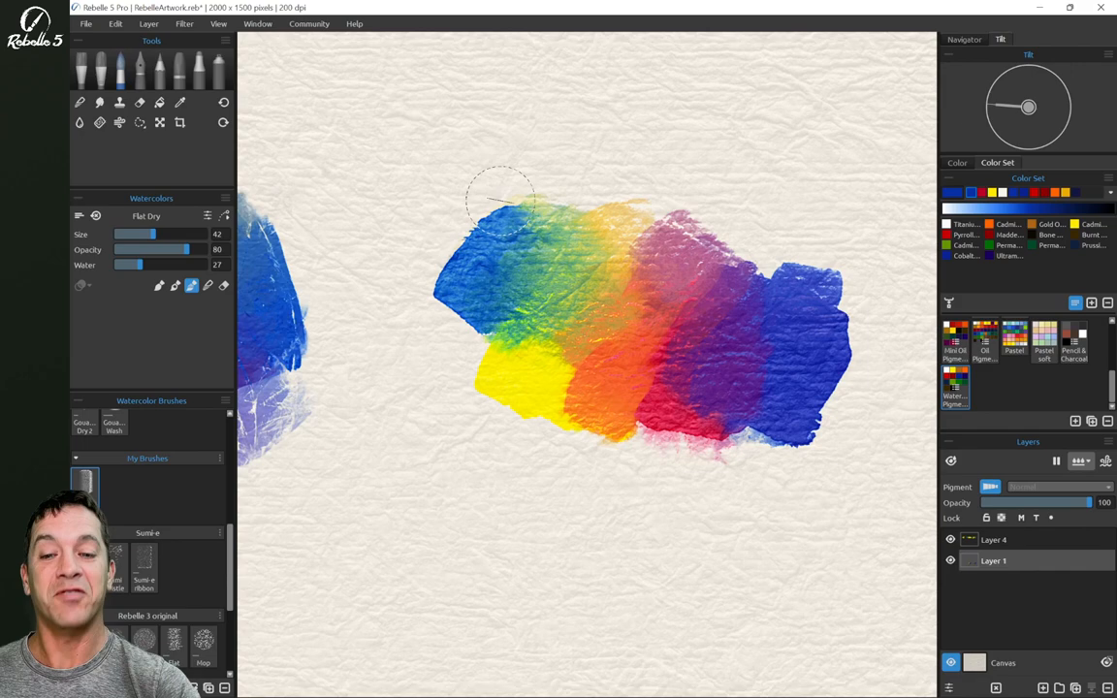
click(120, 120)
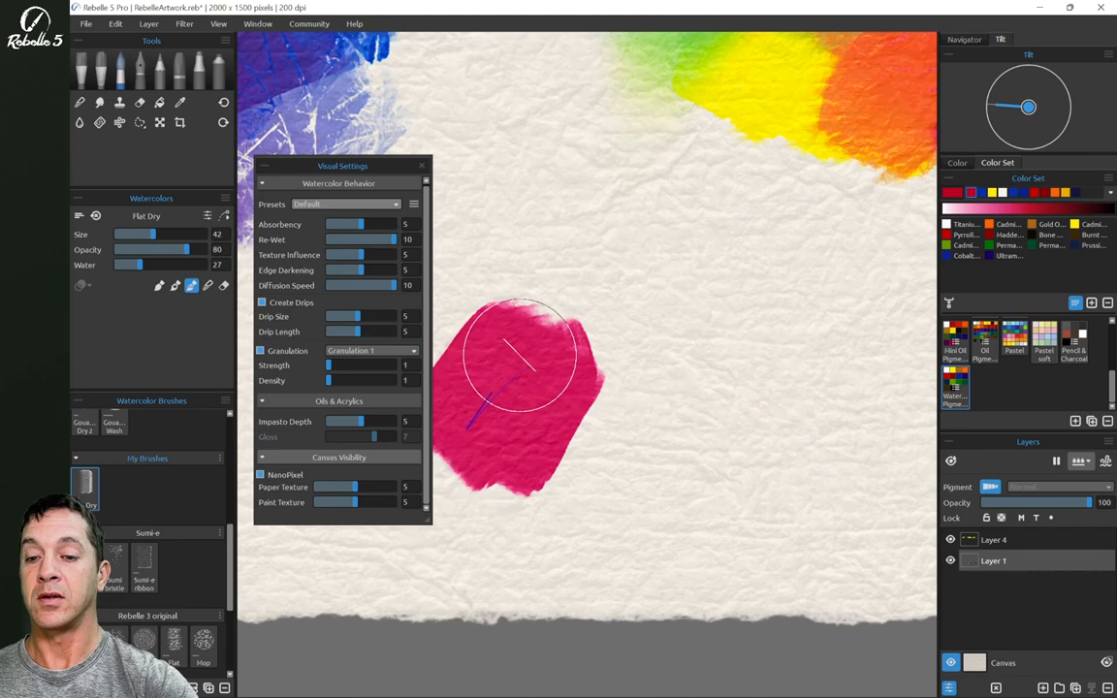
Paint a magenta wash and a magenta granulation swatch, then a pale blue stroke below them.
drag(523, 358, 547, 427)
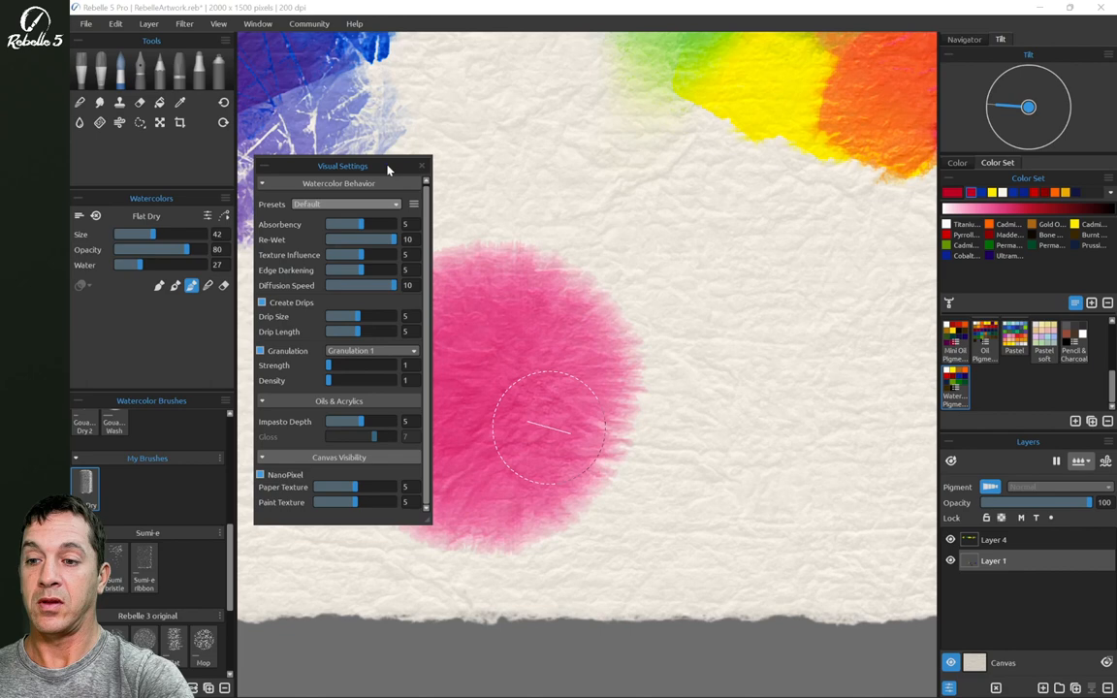
drag(342, 167, 248, 167)
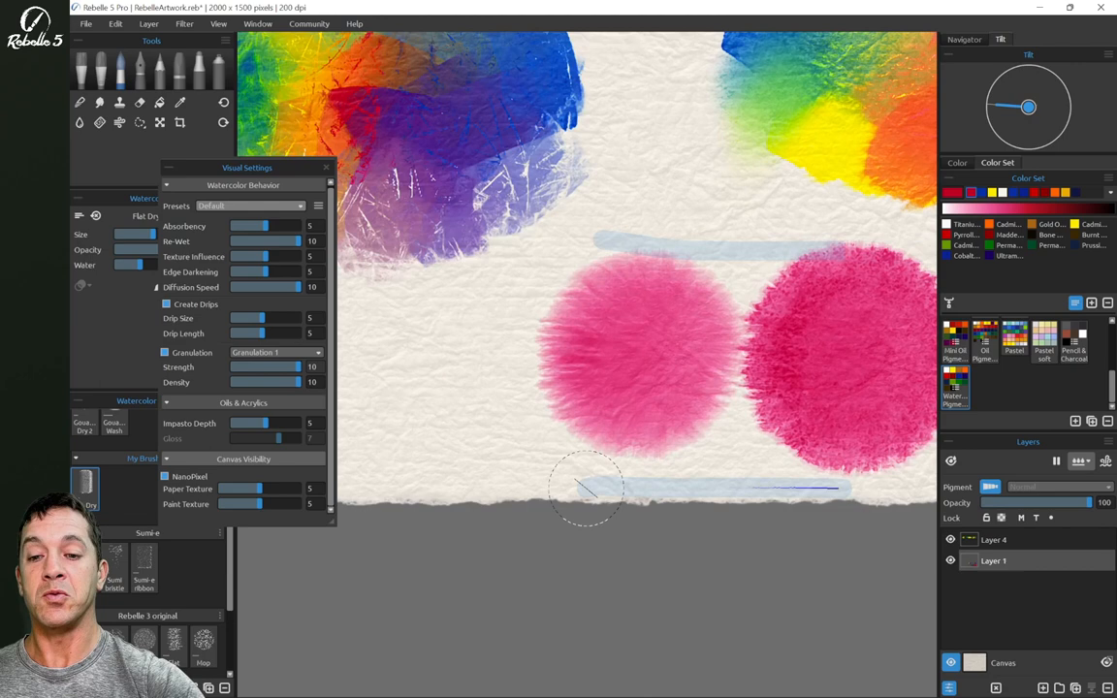
drag(294, 380, 237, 380)
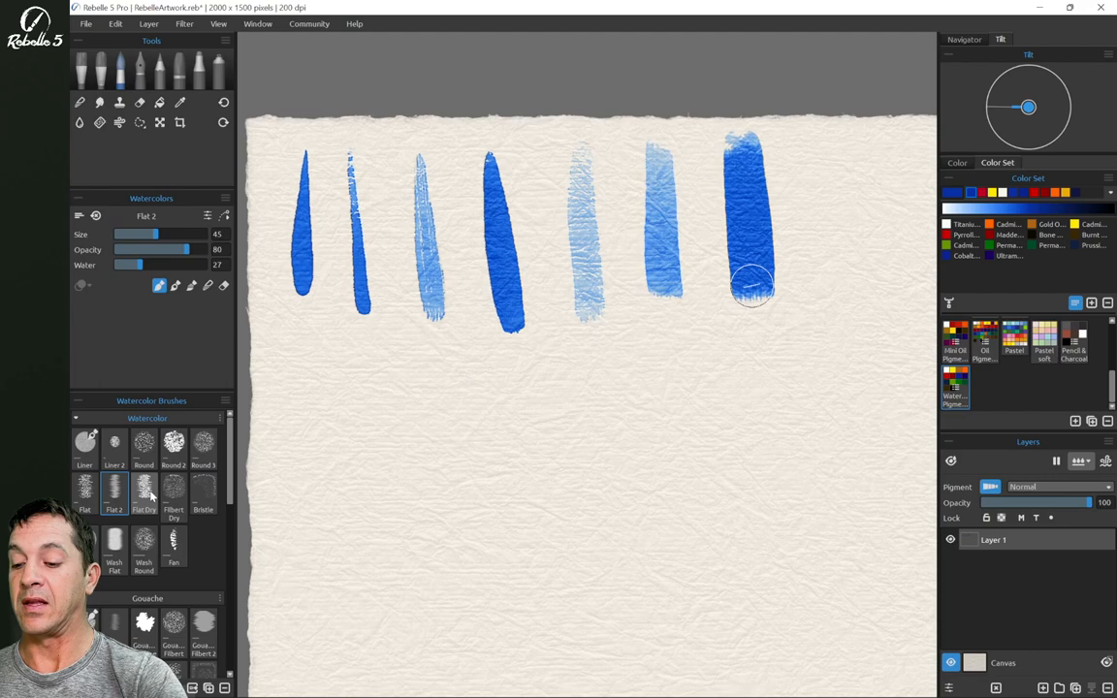
Pick different Watercolor and Gouache brushes for the blue test strokes.
click(175, 488)
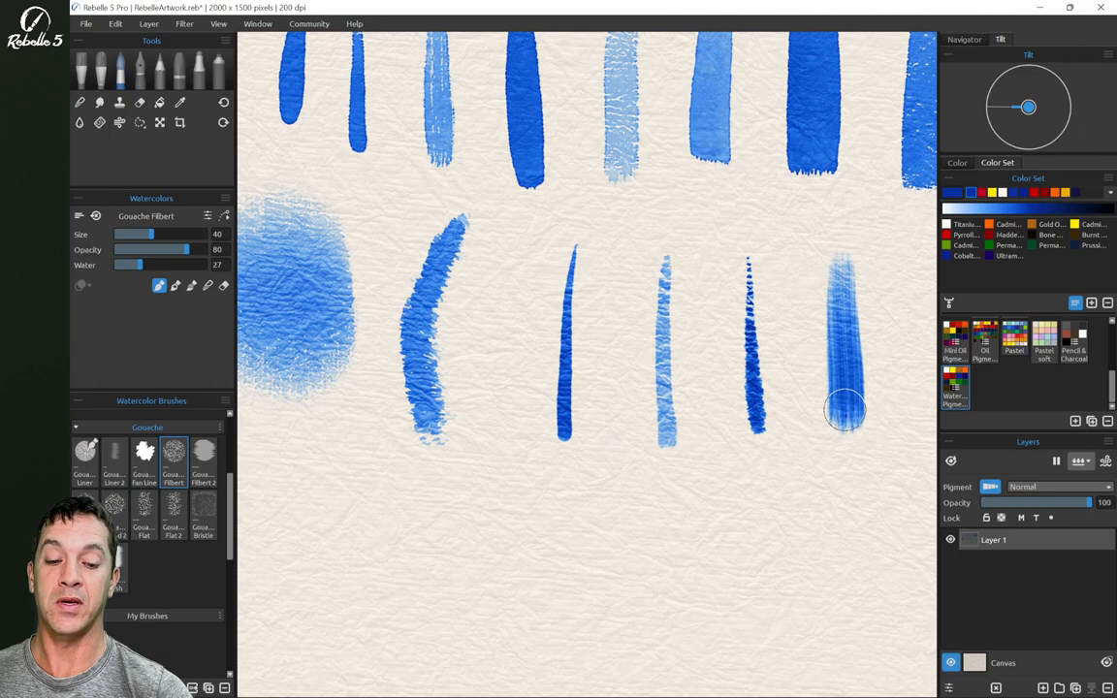
click(204, 456)
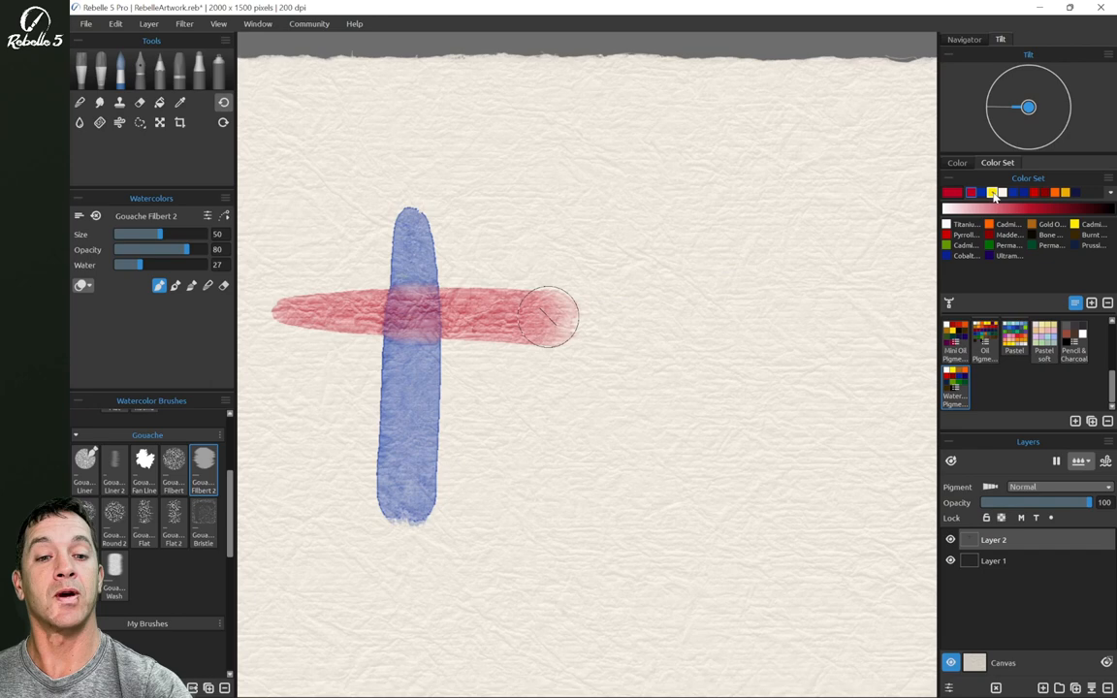
Cross the blue bar with a red bar and a yellow diagonal to form the mixing cross.
drag(329, 217, 514, 461)
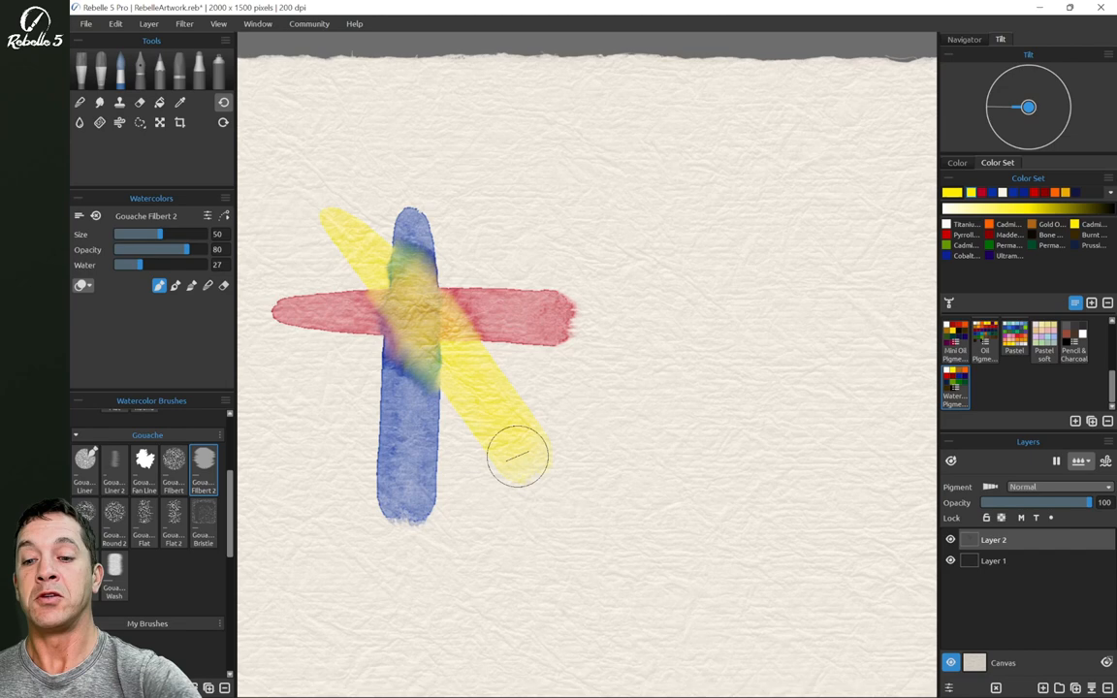
drag(520, 456, 461, 319)
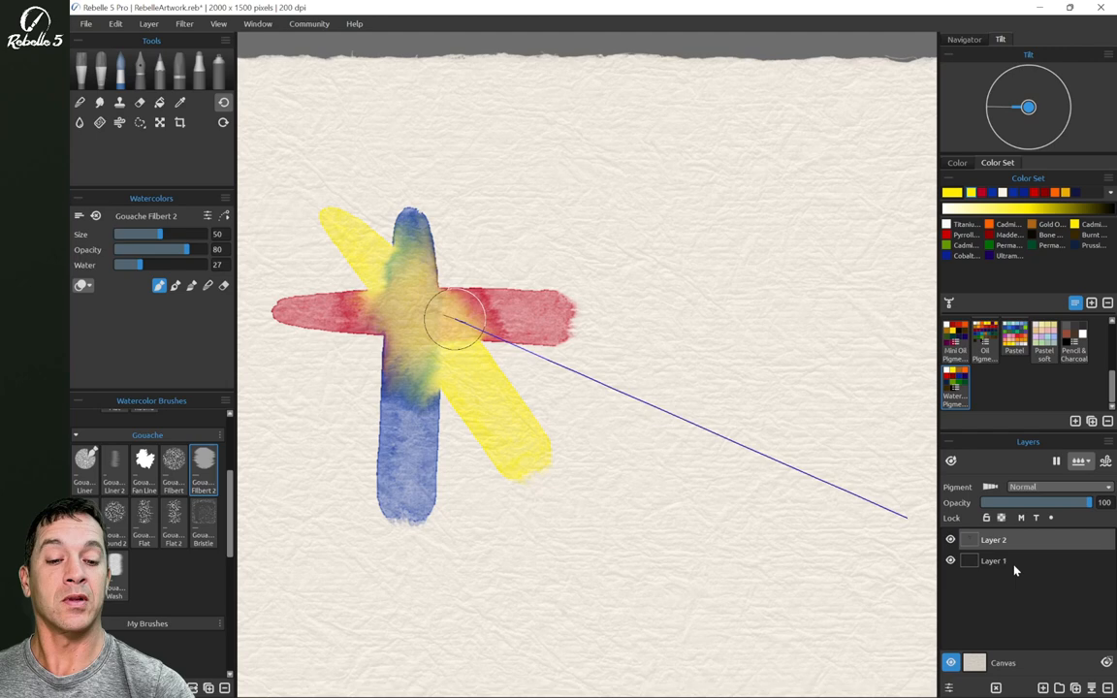
On Layer 1, paint a blue vertical bar to the right and a horizontal stroke across it.
click(991, 192)
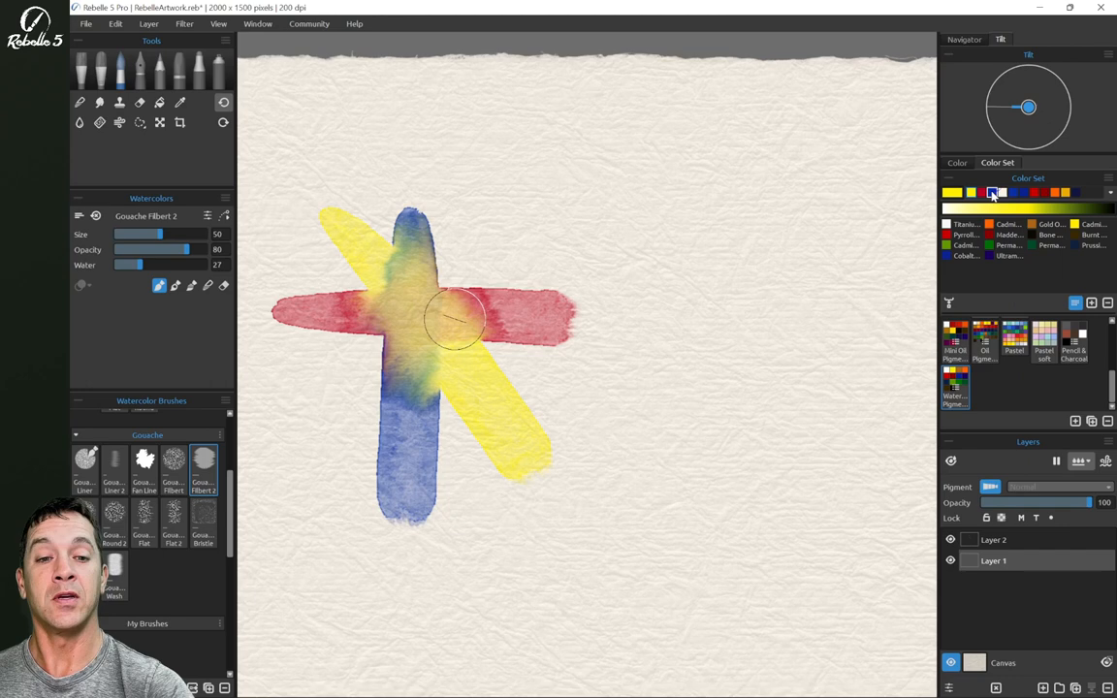
drag(791, 223, 791, 514)
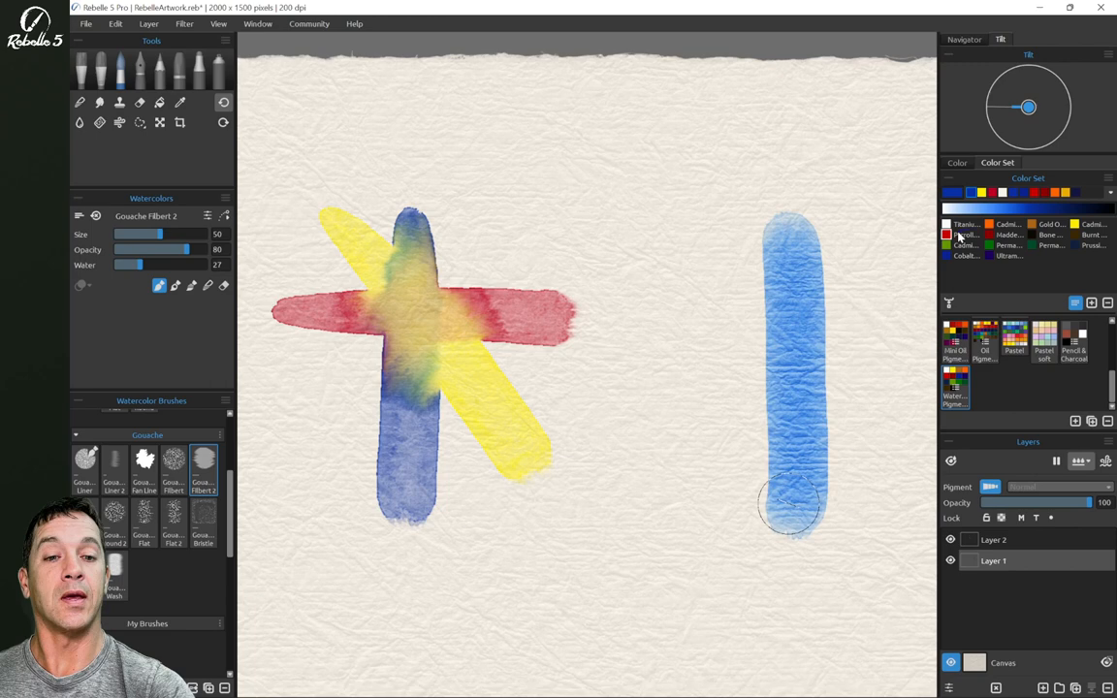
drag(643, 310, 931, 311)
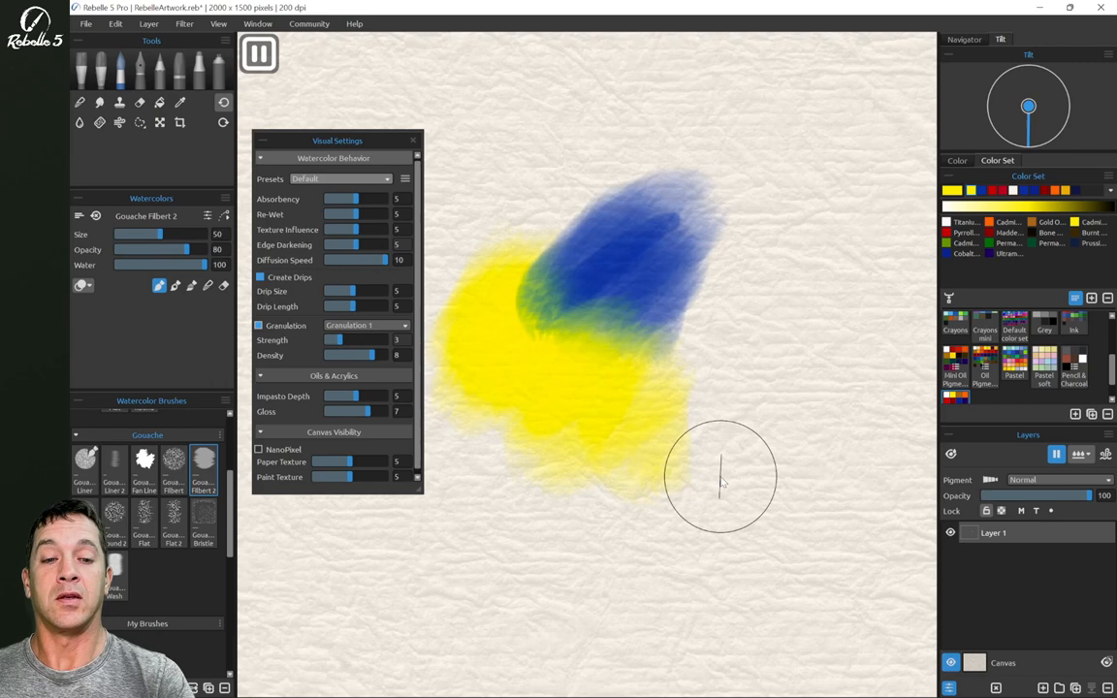
Add more wet paint to the spreading patch and a small blue dab near the bleed.
drag(722, 485, 643, 475)
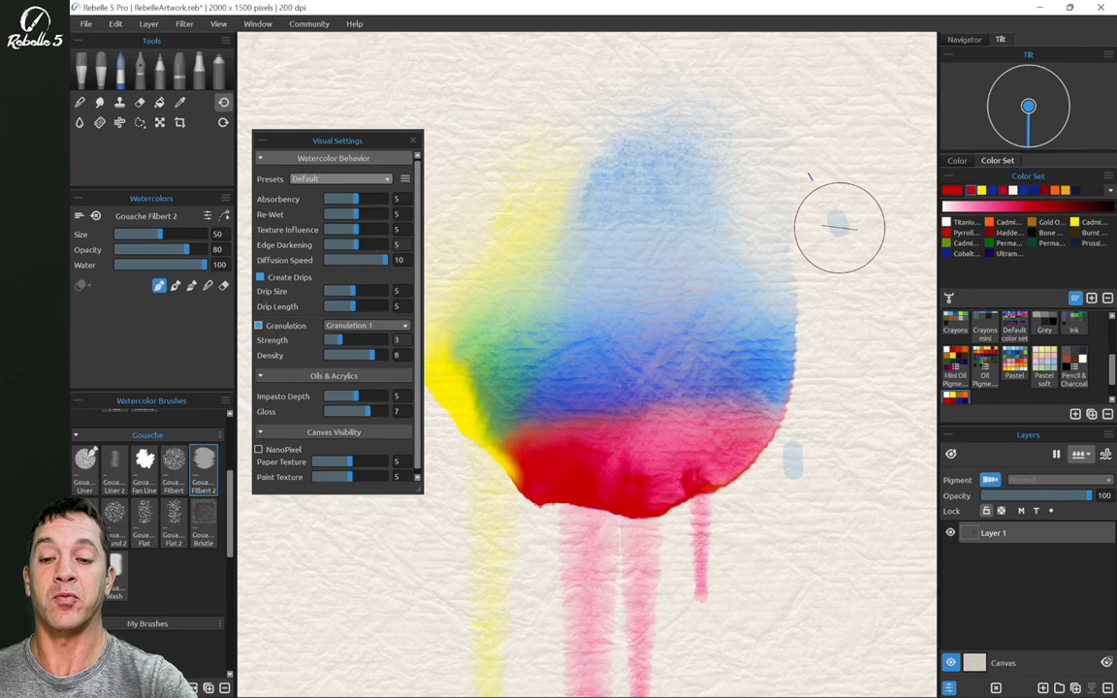
drag(371, 260, 333, 260)
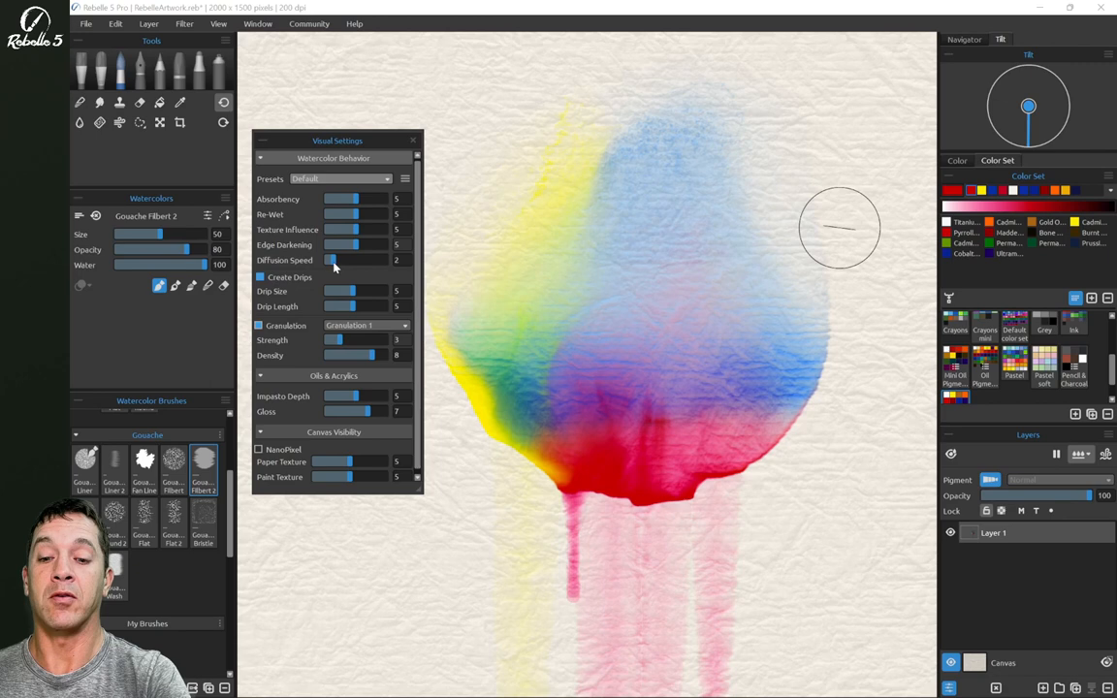